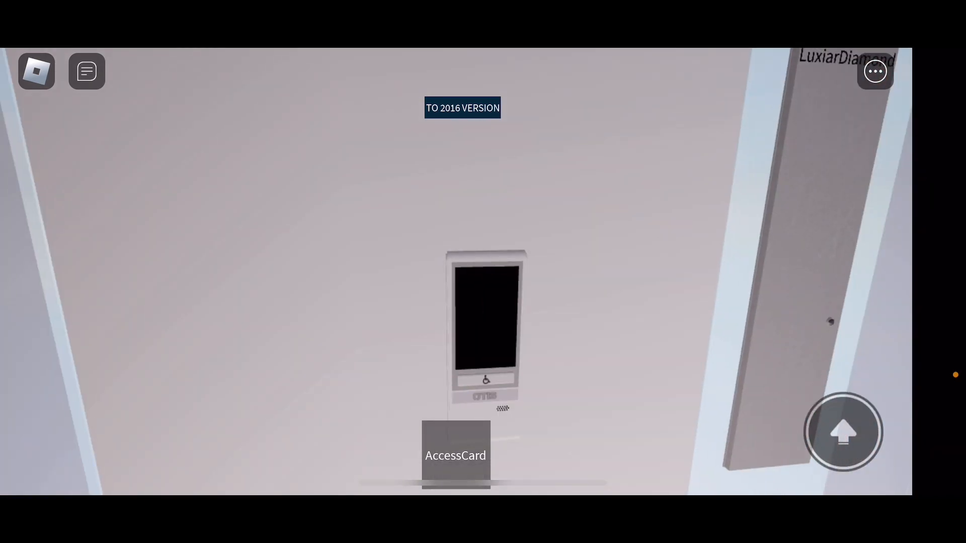
left_click(485, 317)
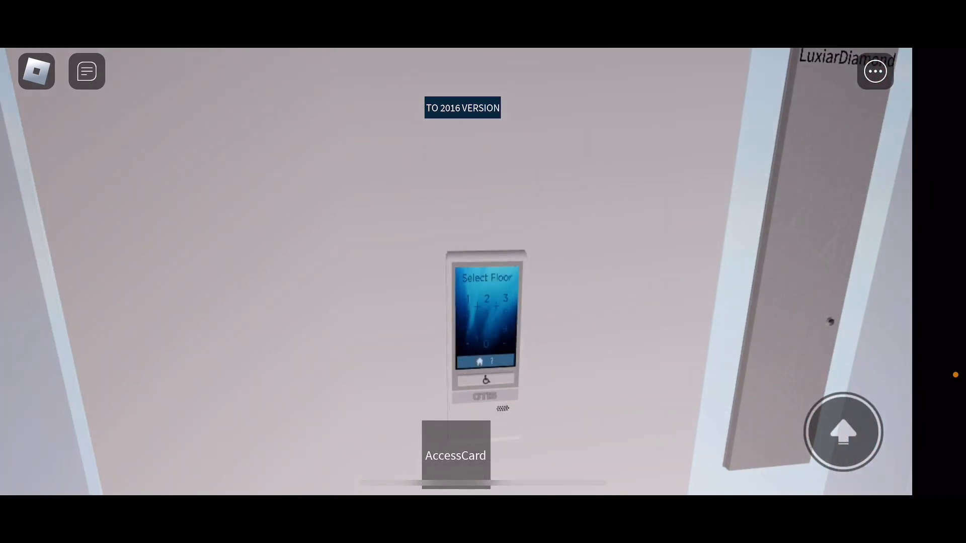